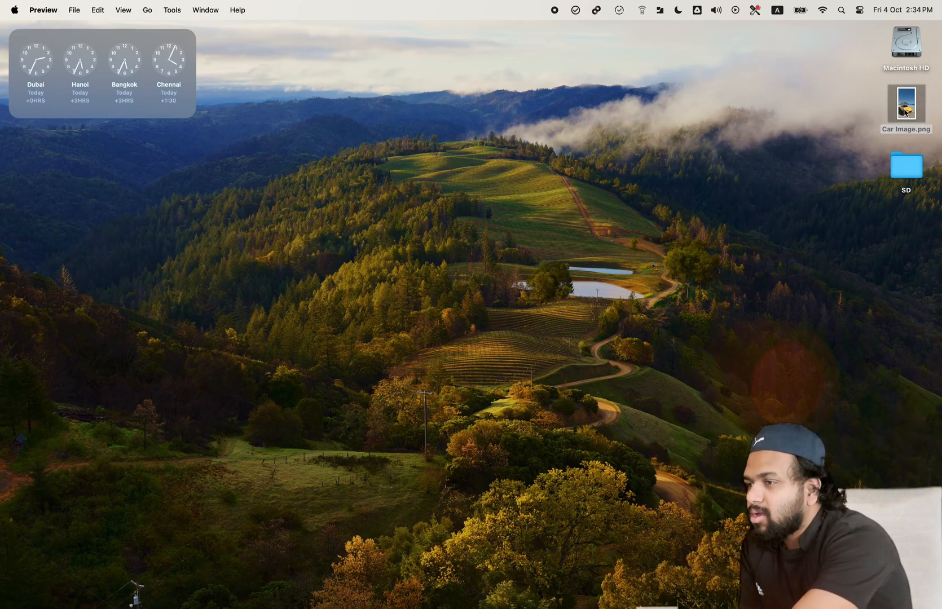
- Bring Google Chrome forward from the desktop, leaving the car image PNG beside the SD folder
double_click(906, 107)
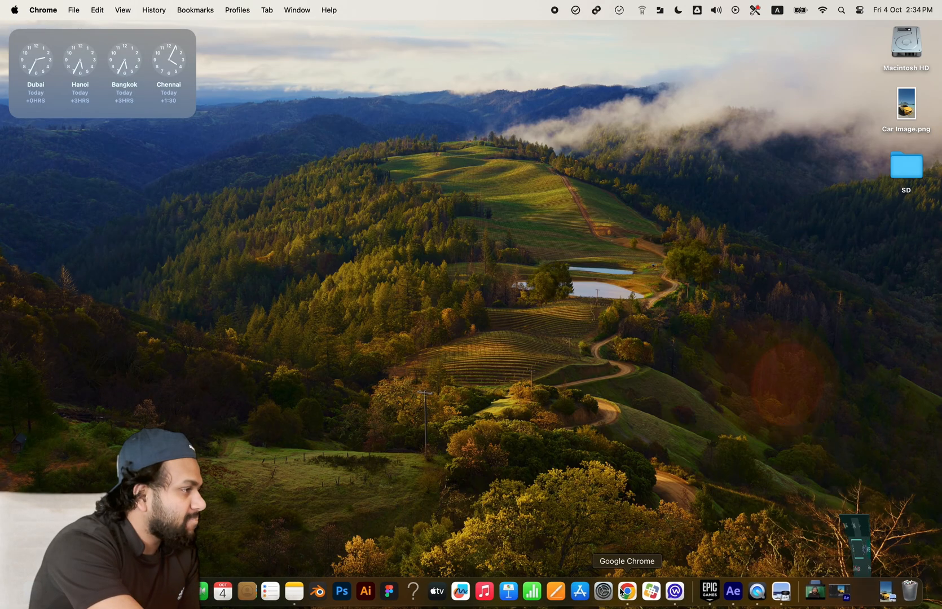
- Search 'pika ai' in Chrome and land on the pika.art Explore gallery
left_click(626, 592)
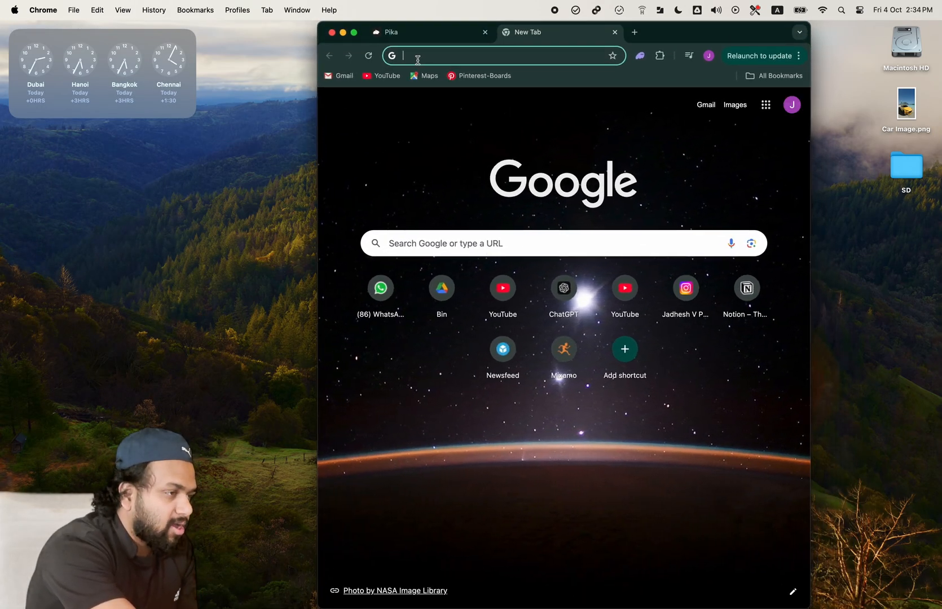
type("pika ai")
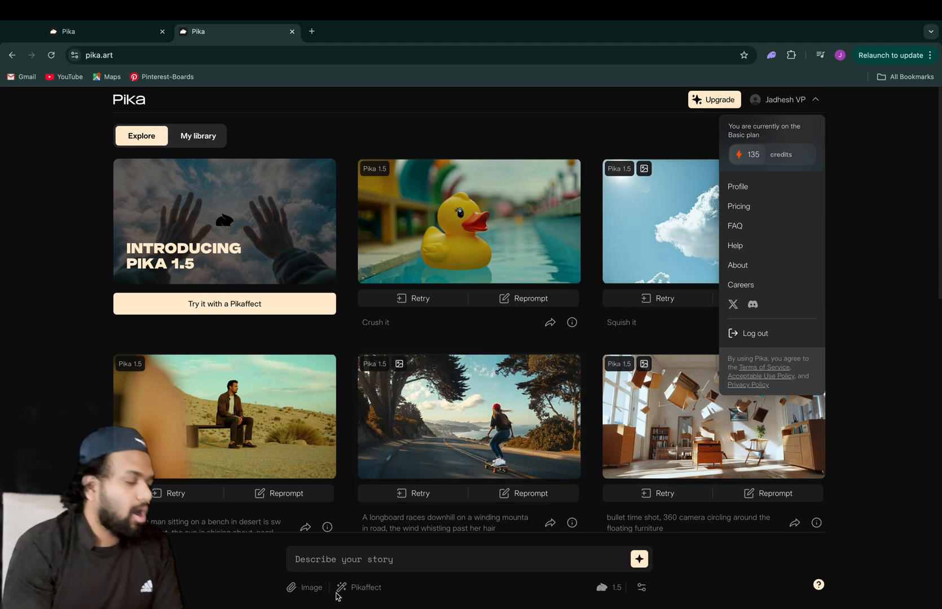
- Attach Car Image.png from the Desktop as the story prompt input (2160×3840)
left_click(358, 587)
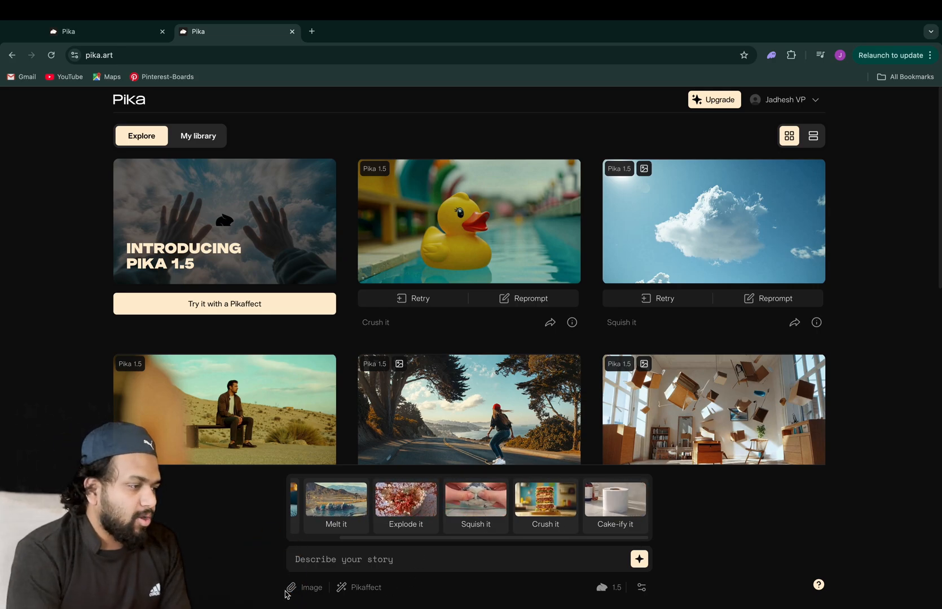
left_click(311, 588)
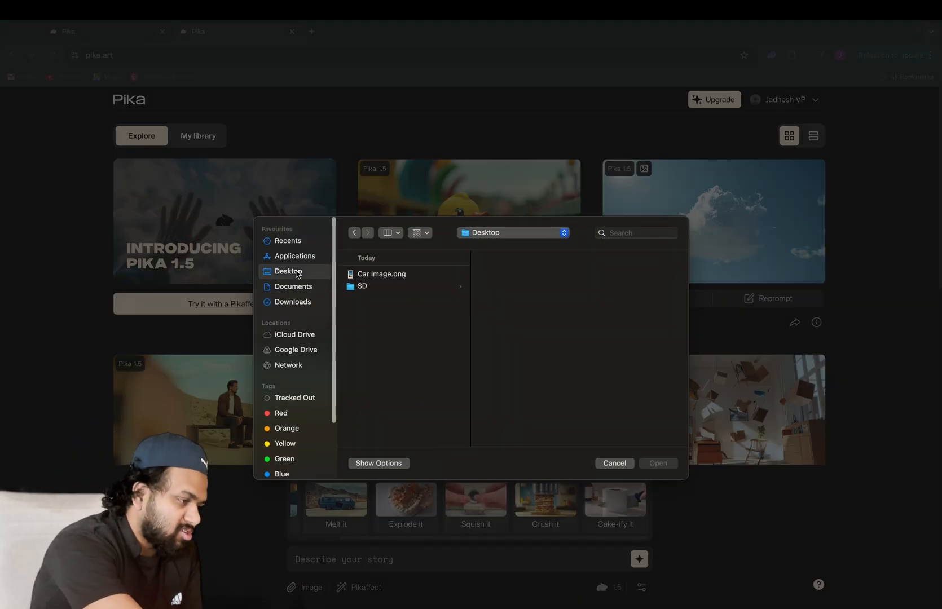
left_click(382, 274)
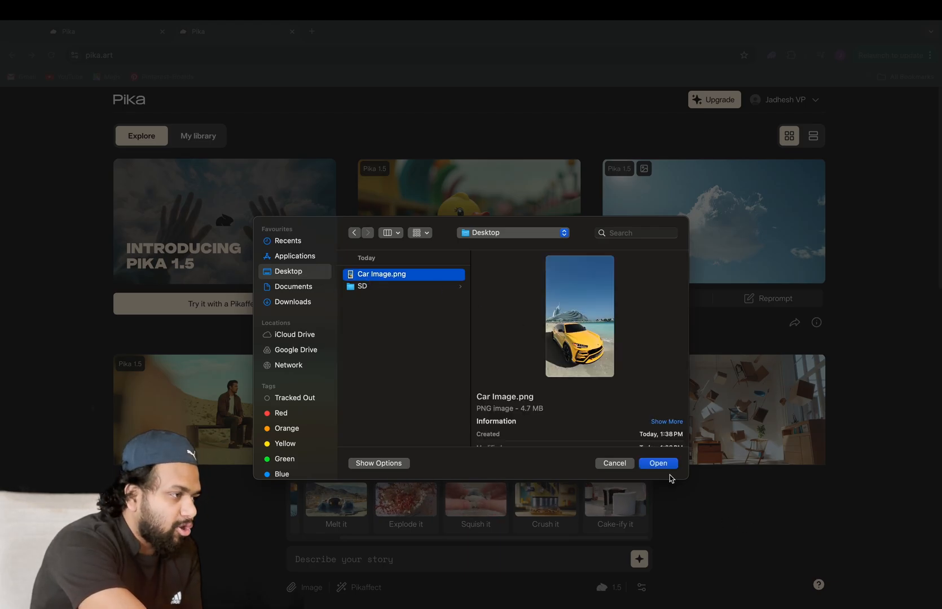
left_click(658, 463)
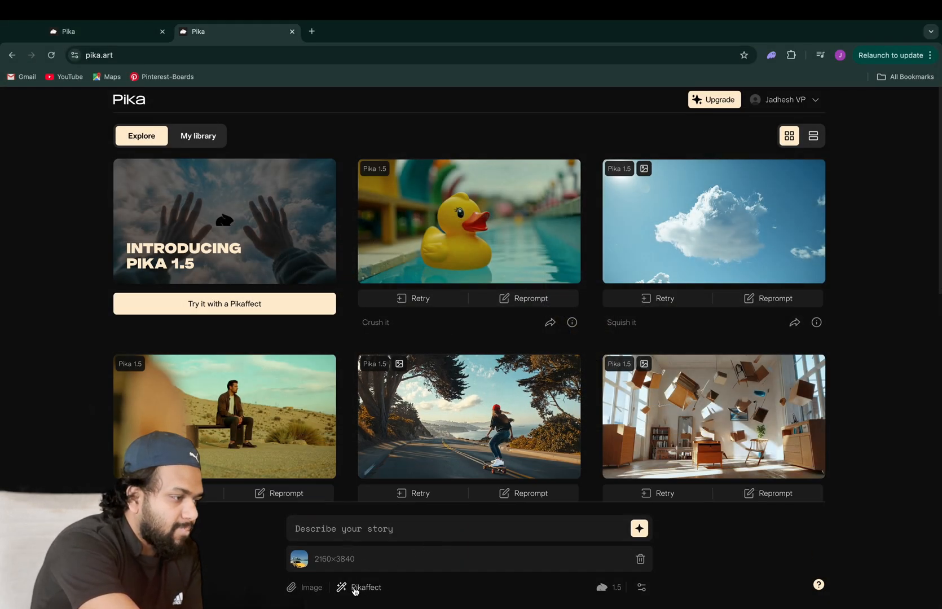
- Generate an 'Inflate car' video with the Inflate it effect on Pika 1.5, queued in My library
left_click(366, 588)
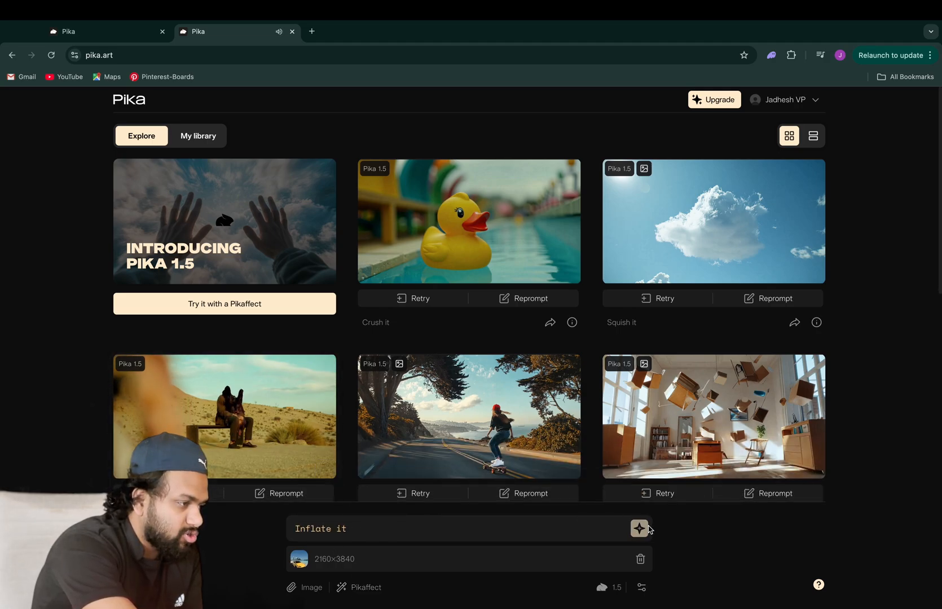
left_click(356, 529)
type("car")
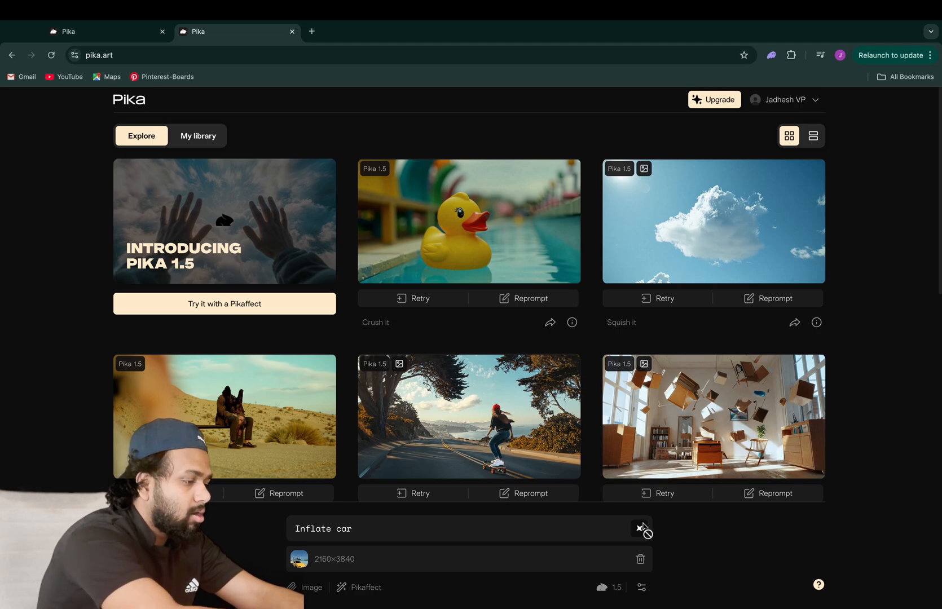
left_click(612, 587)
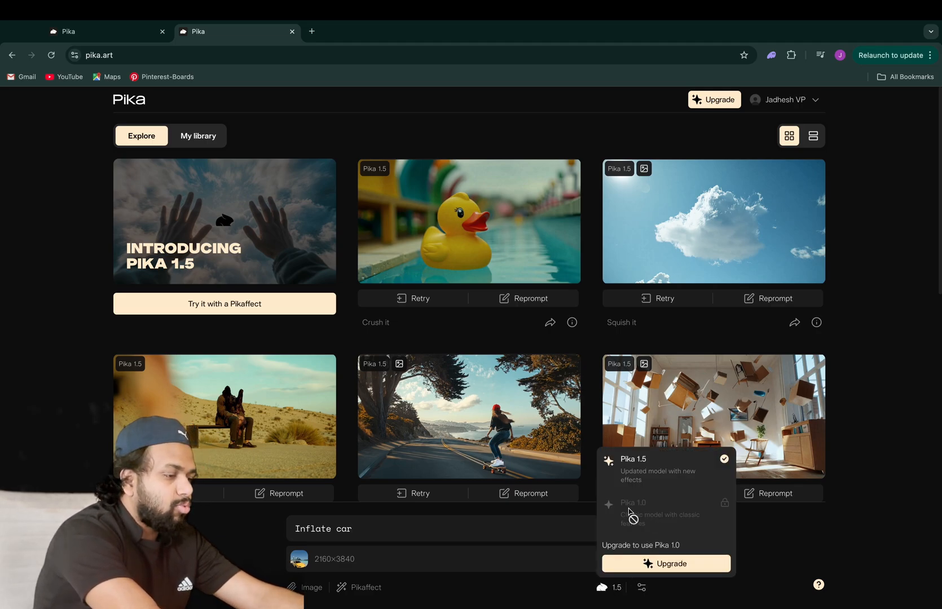
left_click(197, 135)
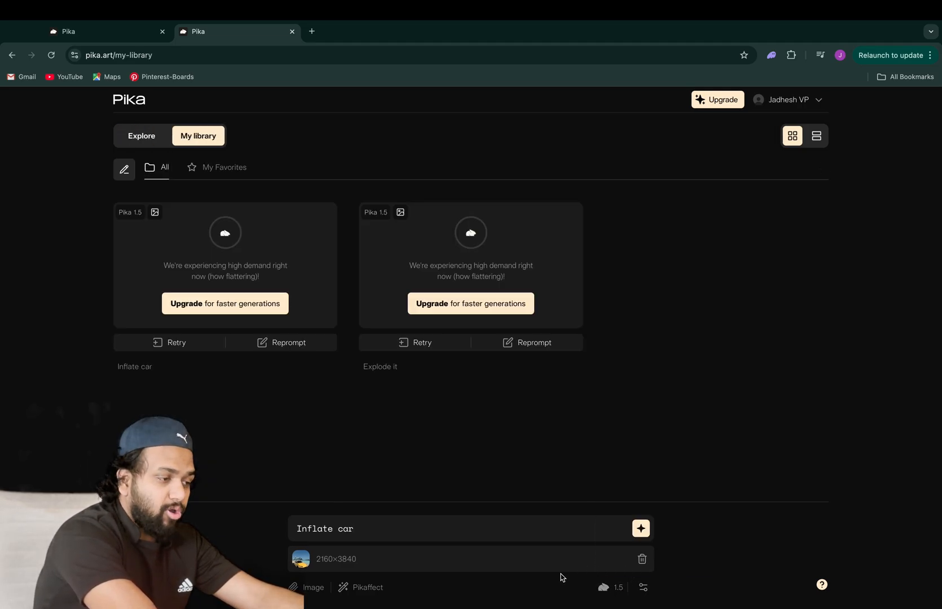
mouse_move(523, 472)
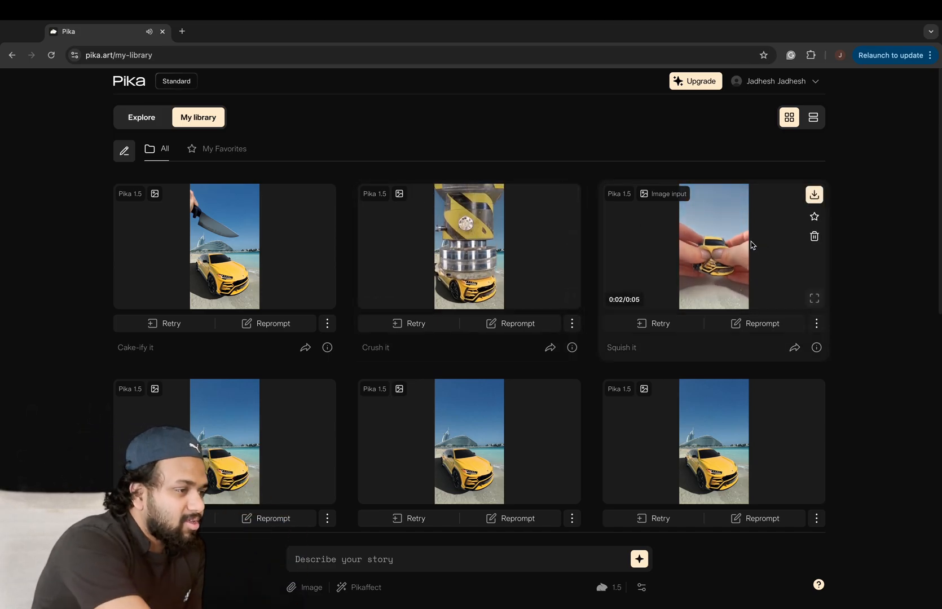
scroll("down", 3)
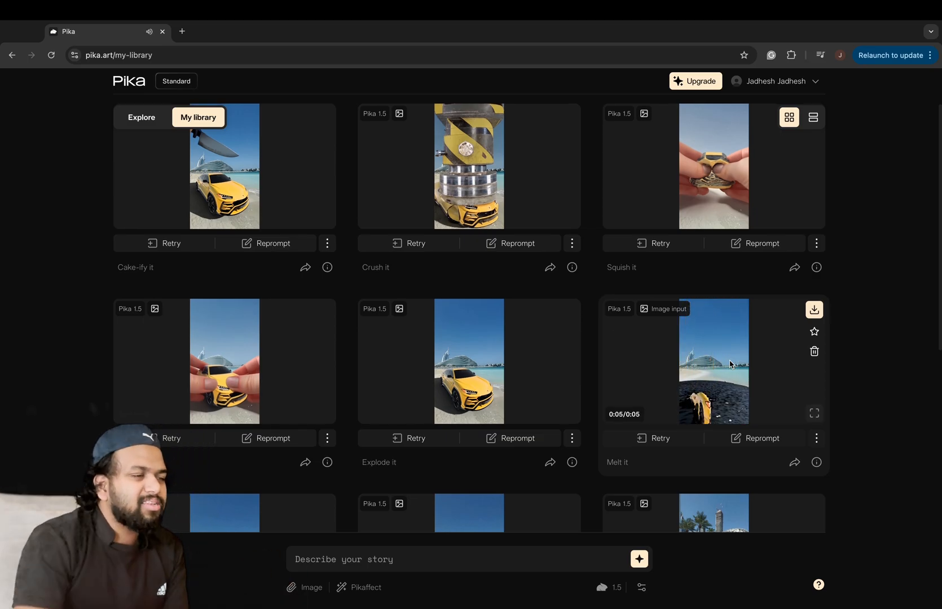
scroll("down", 3)
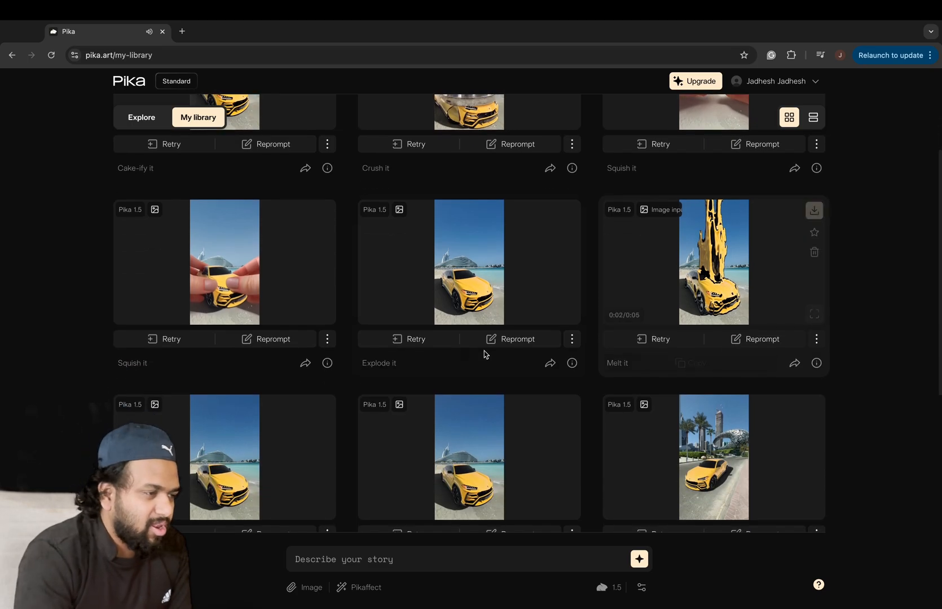
scroll("down", 3)
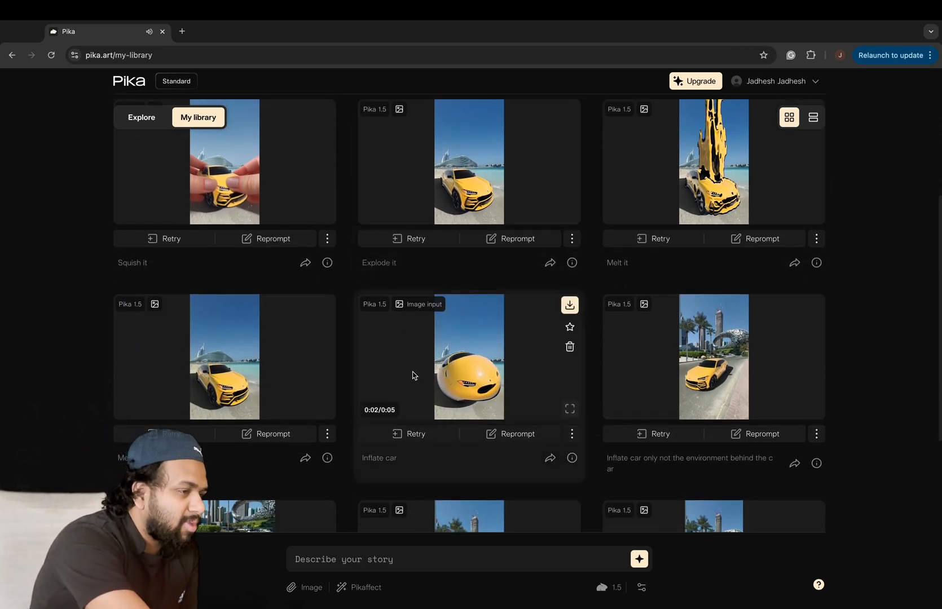